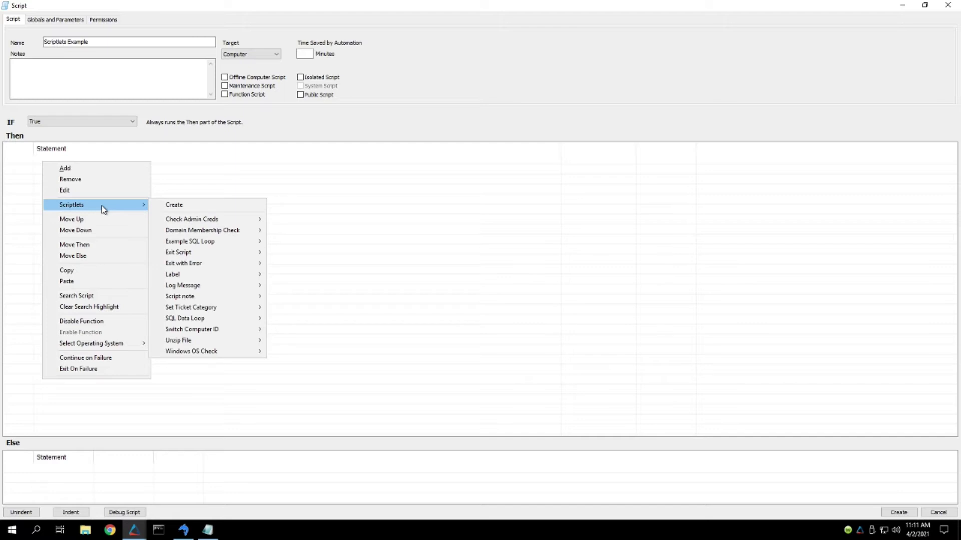
mouse_move(183, 263)
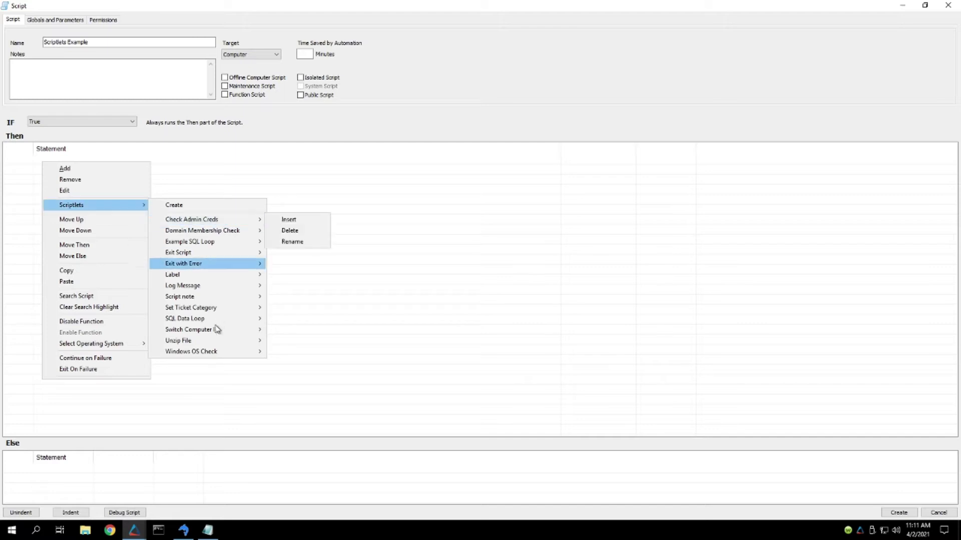
mouse_move(205, 230)
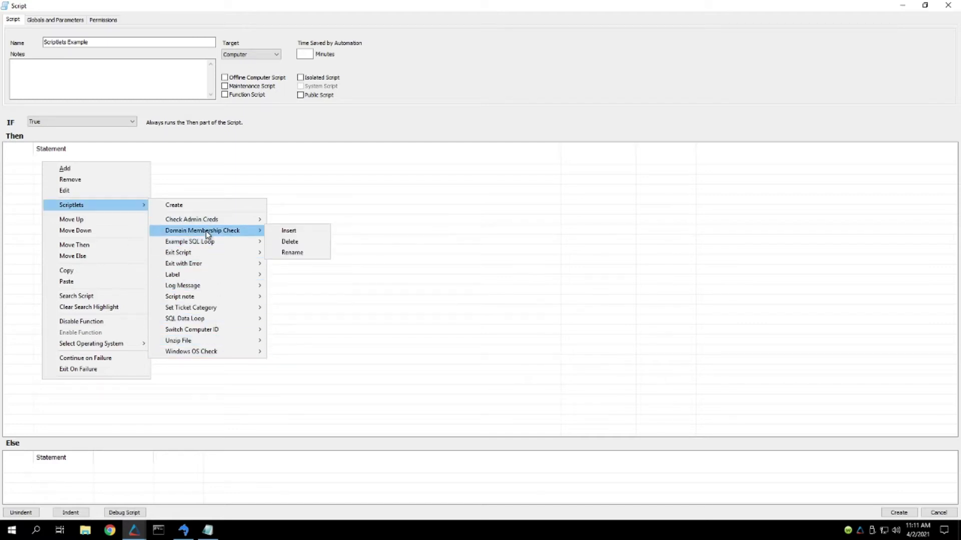
mouse_move(191, 219)
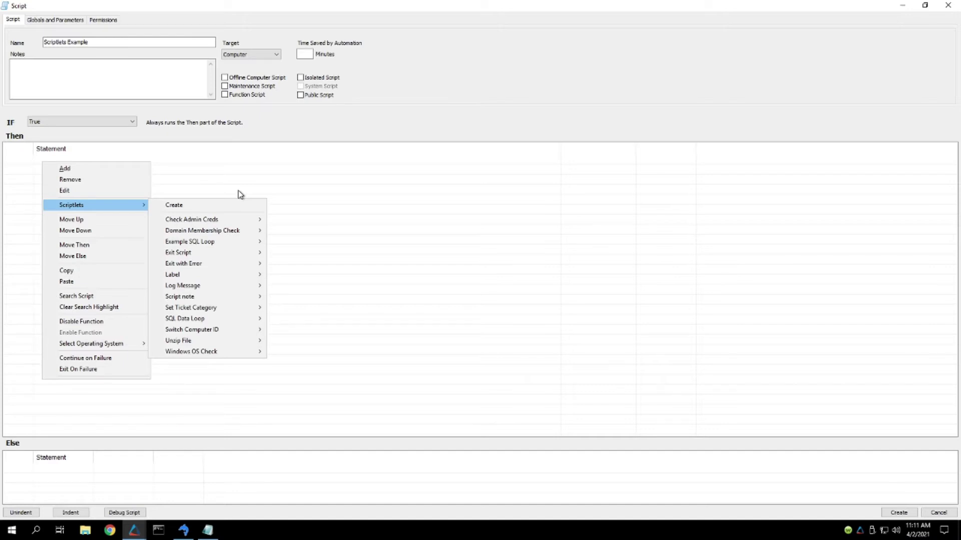
mouse_move(191, 220)
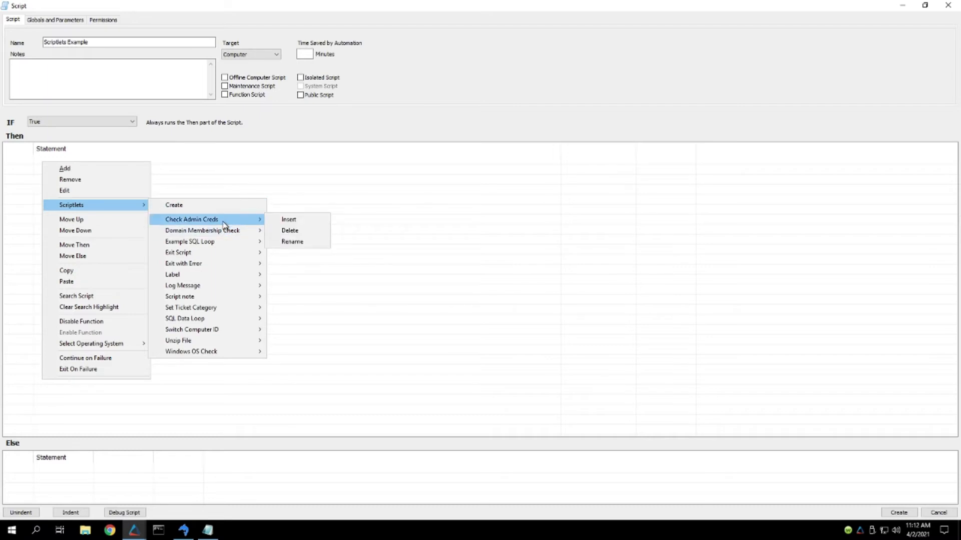
mouse_move(288, 219)
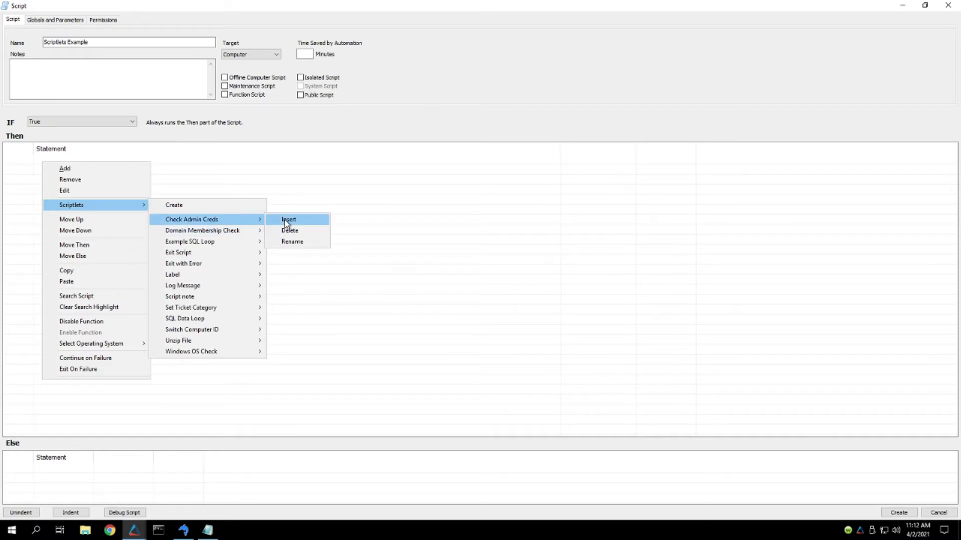
- Insert the Check Admin Creds scriptlet and select all ten inserted Then statements
left_click(288, 219)
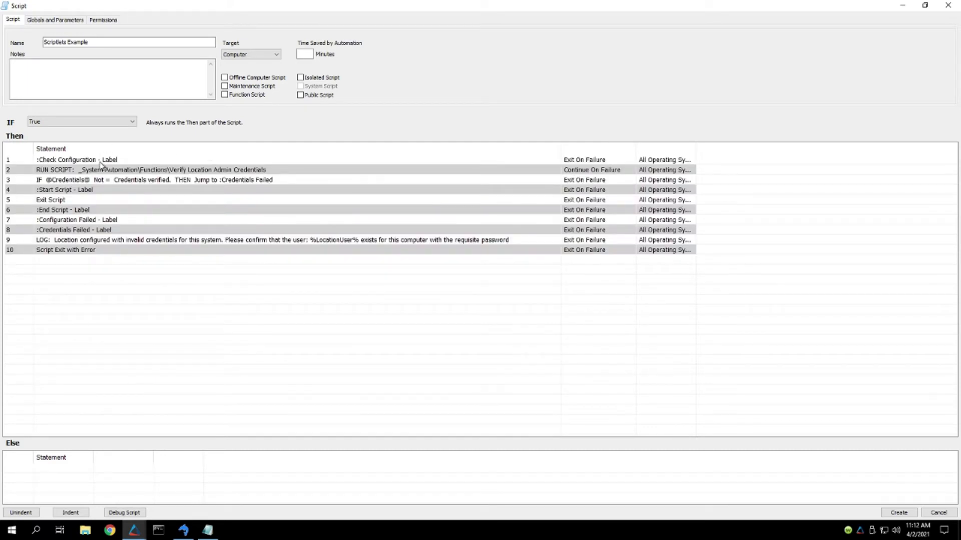
left_click(147, 170)
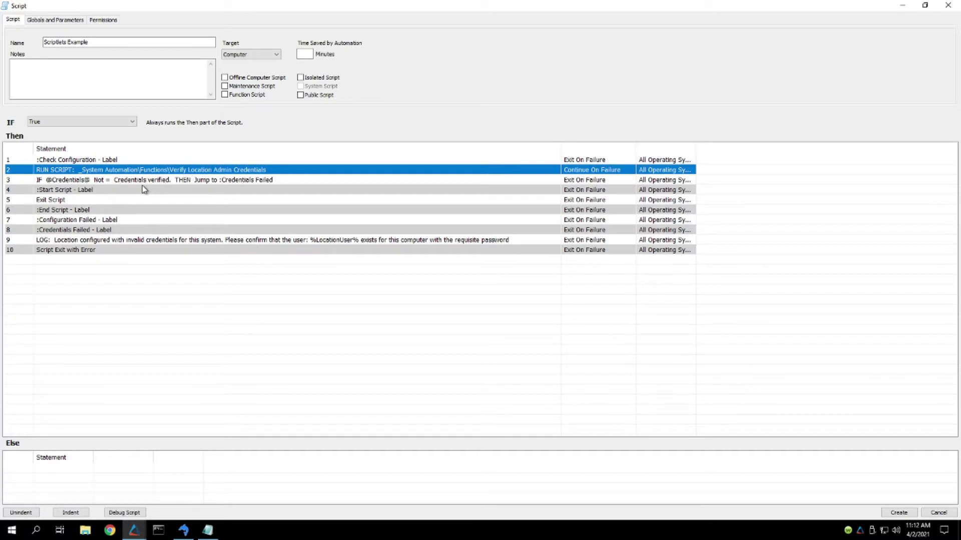
left_click(64, 189)
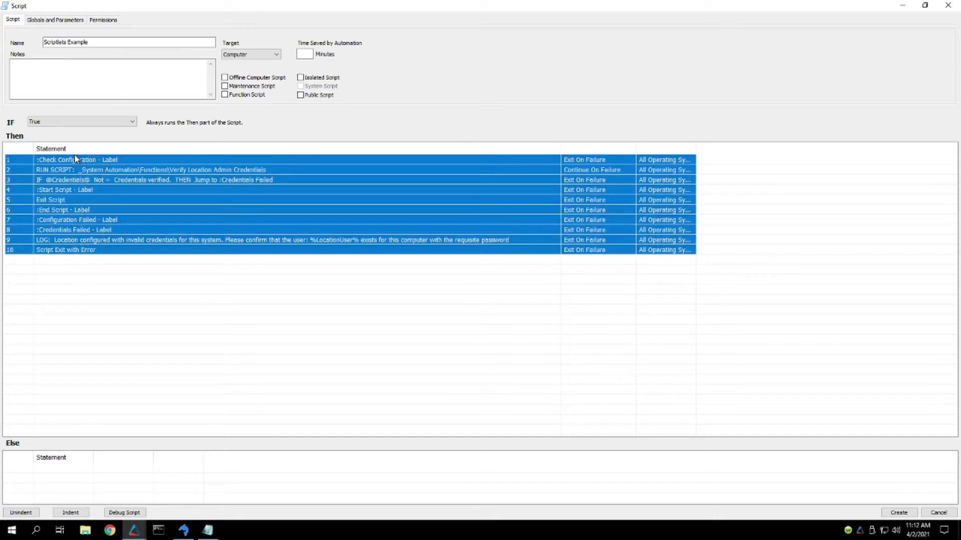
- Delete the ten selected admin-credential statements, leaving the Then section empty
right_click(77, 160)
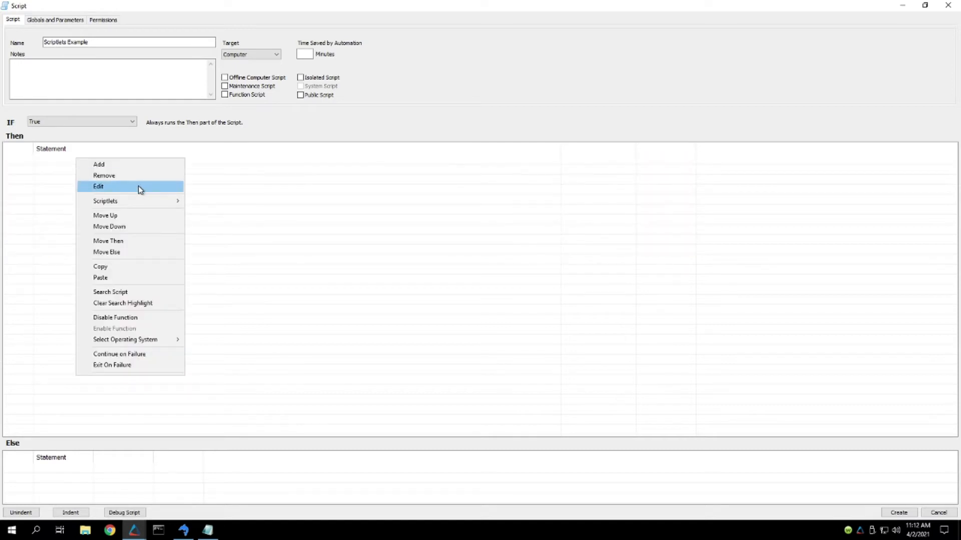
mouse_move(105, 201)
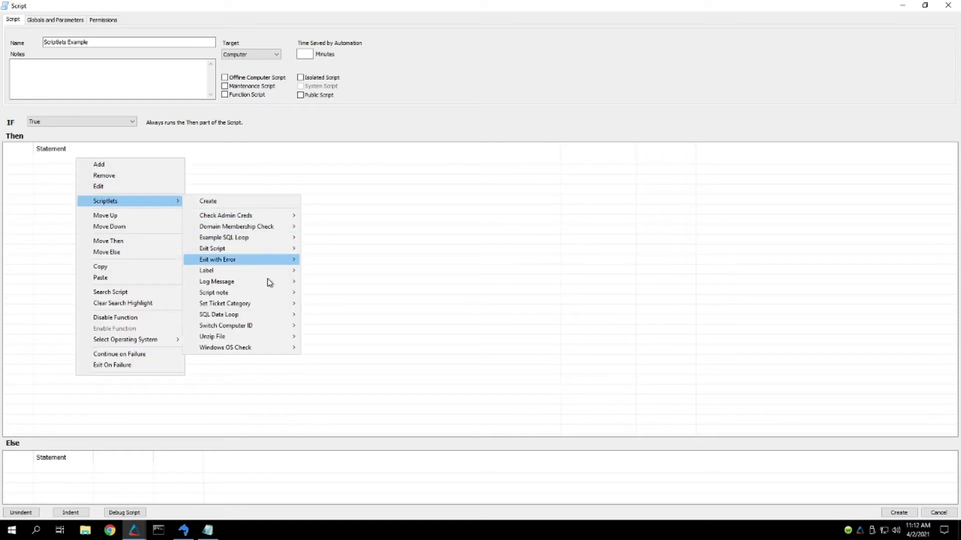
mouse_move(213, 293)
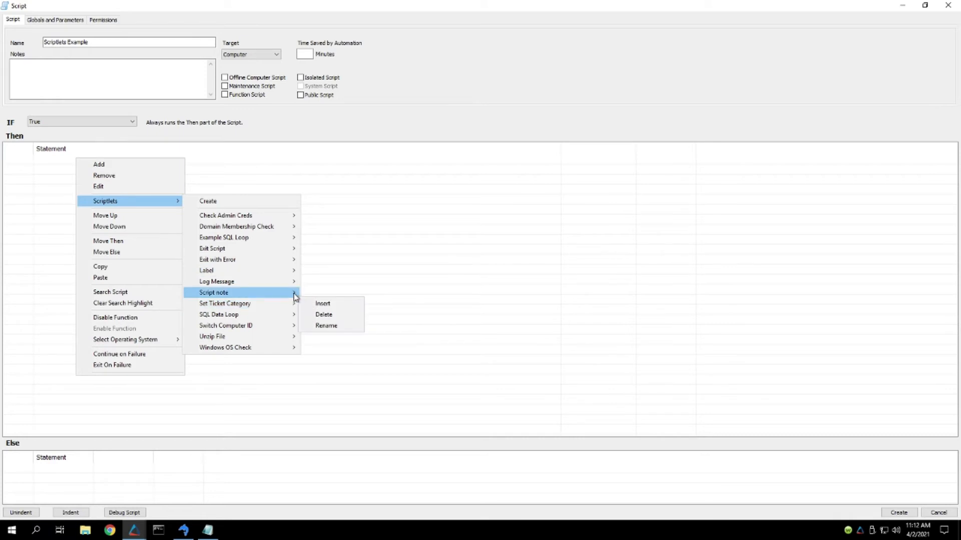
mouse_move(218, 314)
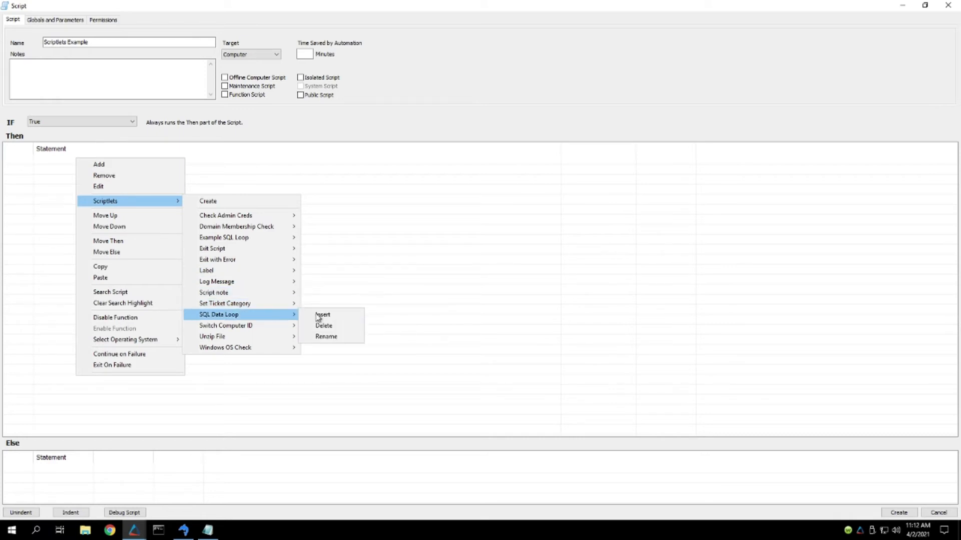
left_click(322, 314)
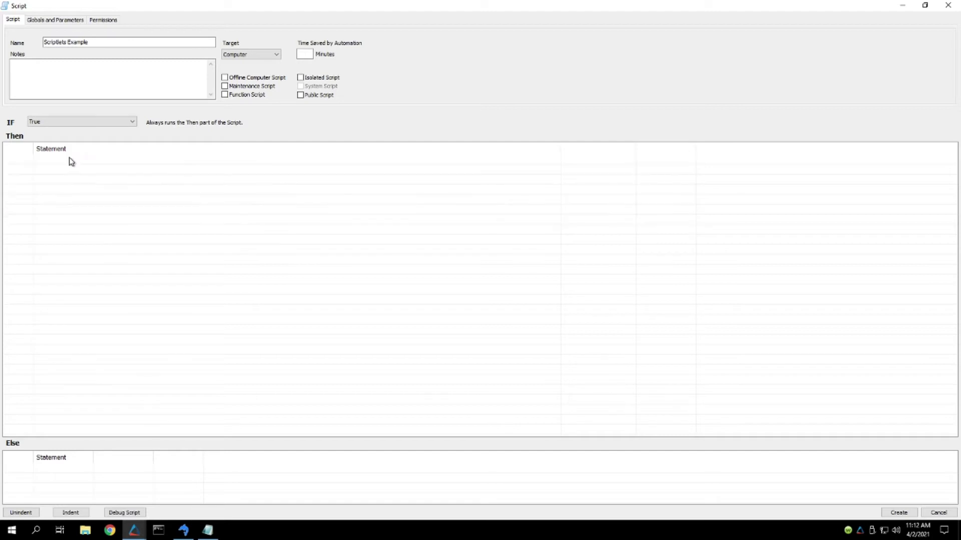
- Insert the Label scriptlet as ':MyLabel - Label' and save the step
right_click(70, 162)
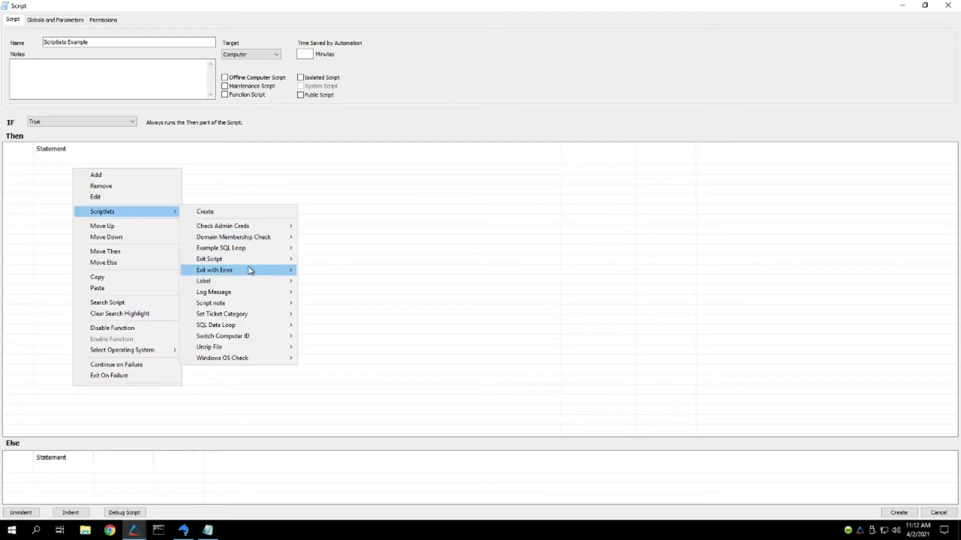
mouse_move(248, 269)
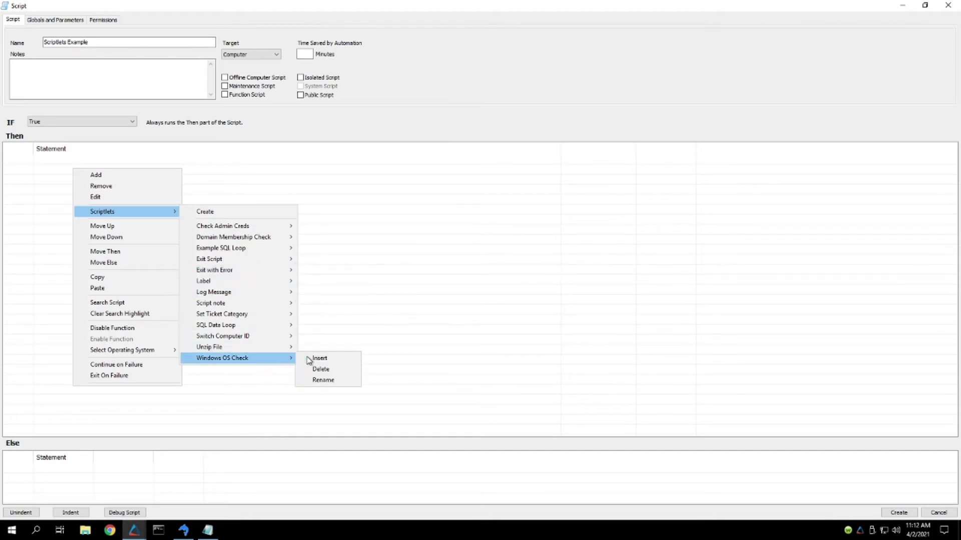
mouse_move(239, 270)
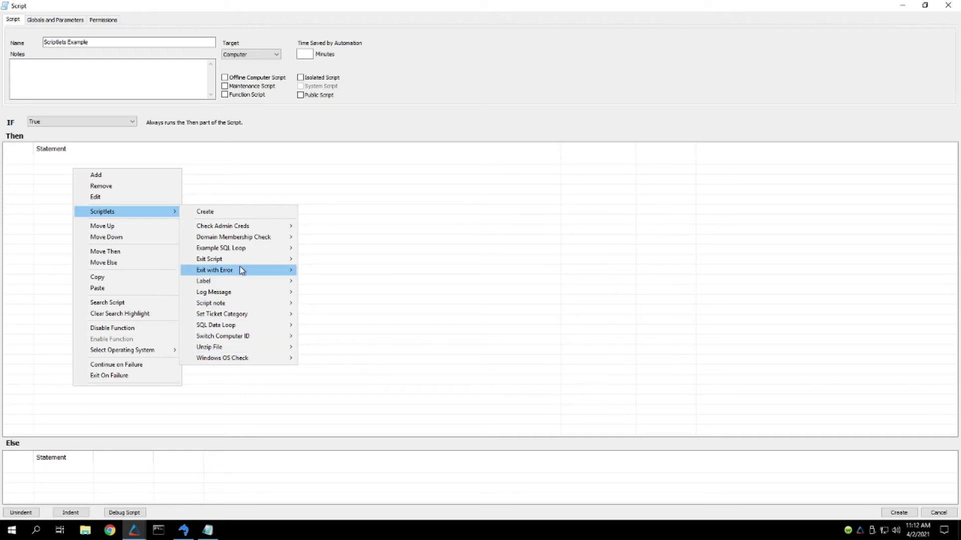
mouse_move(203, 280)
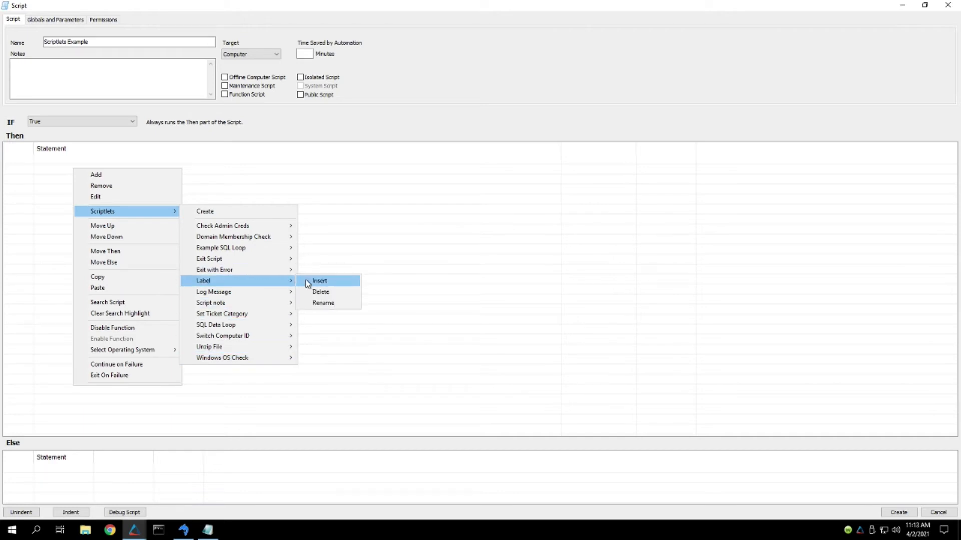
left_click(319, 280)
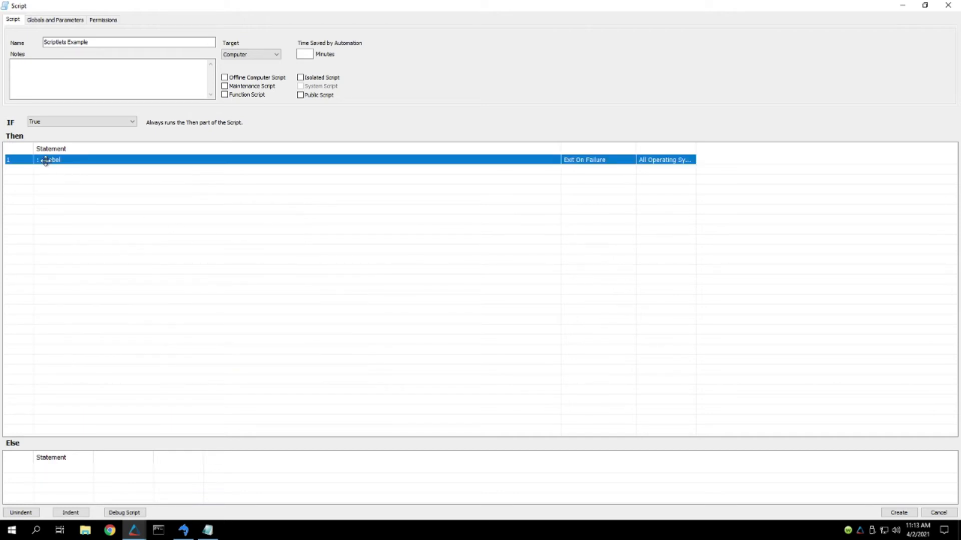
double_click(49, 159)
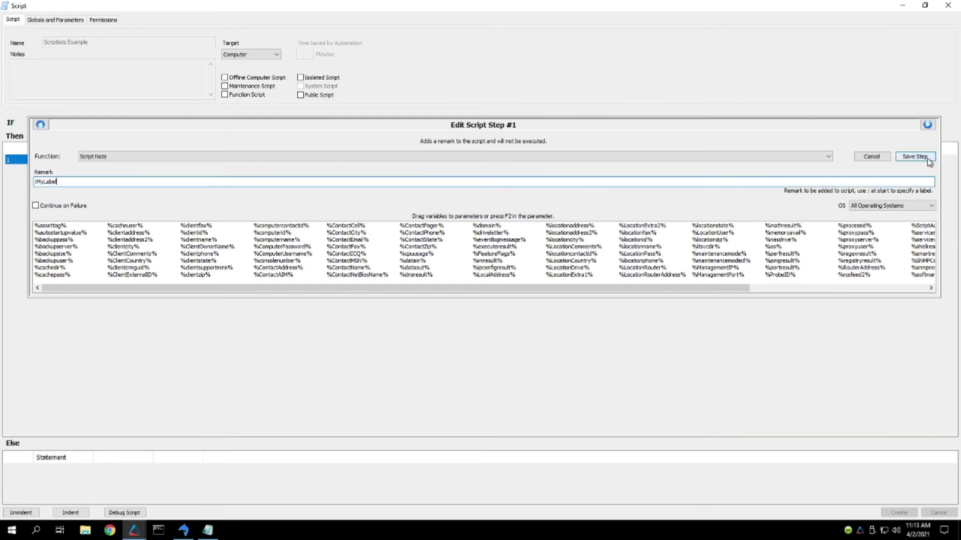
left_click(913, 156)
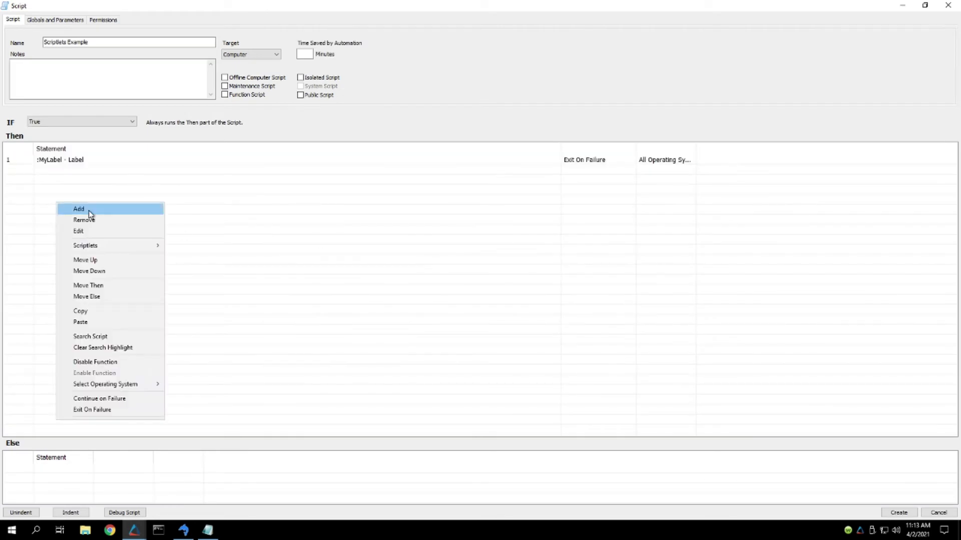
- Add a Script Note step with remark MyLabel and save it
left_click(78, 210)
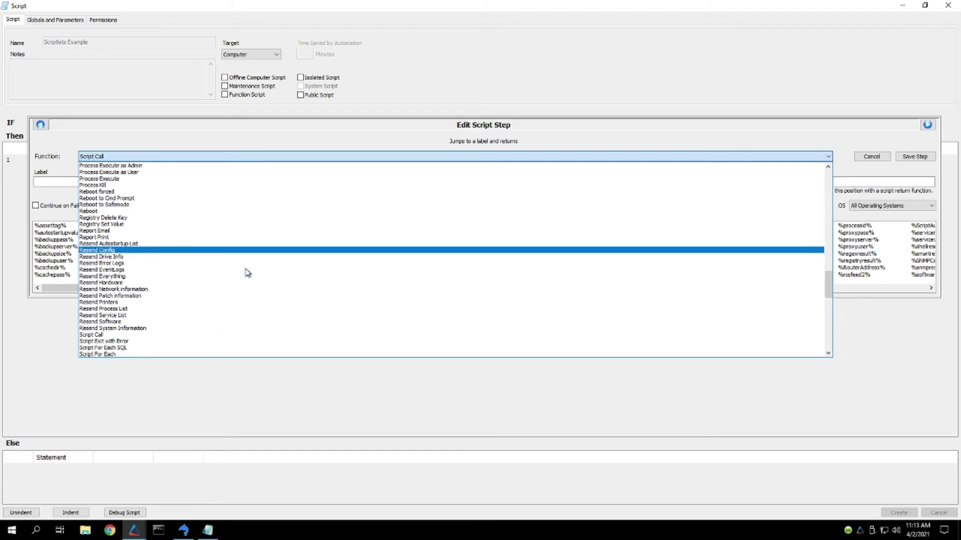
left_click(102, 230)
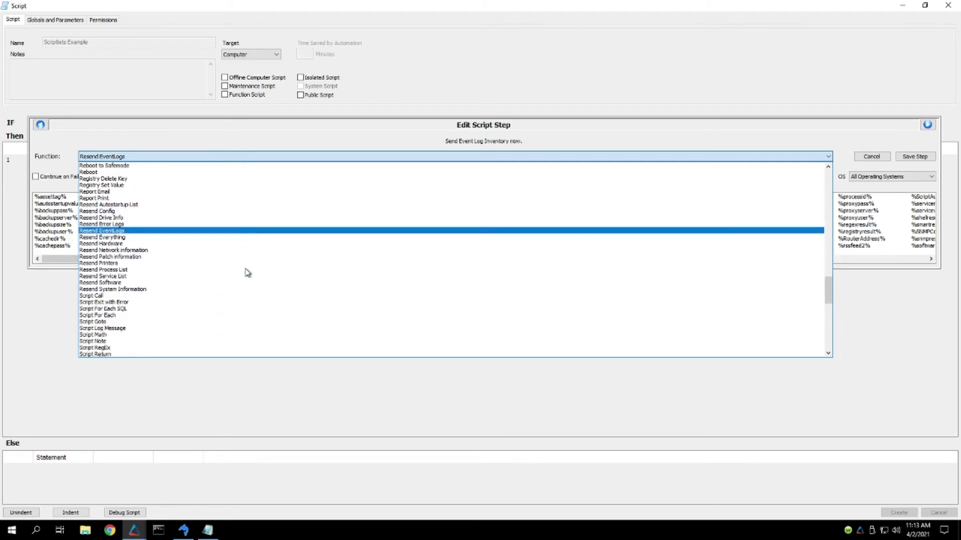
left_click(92, 342)
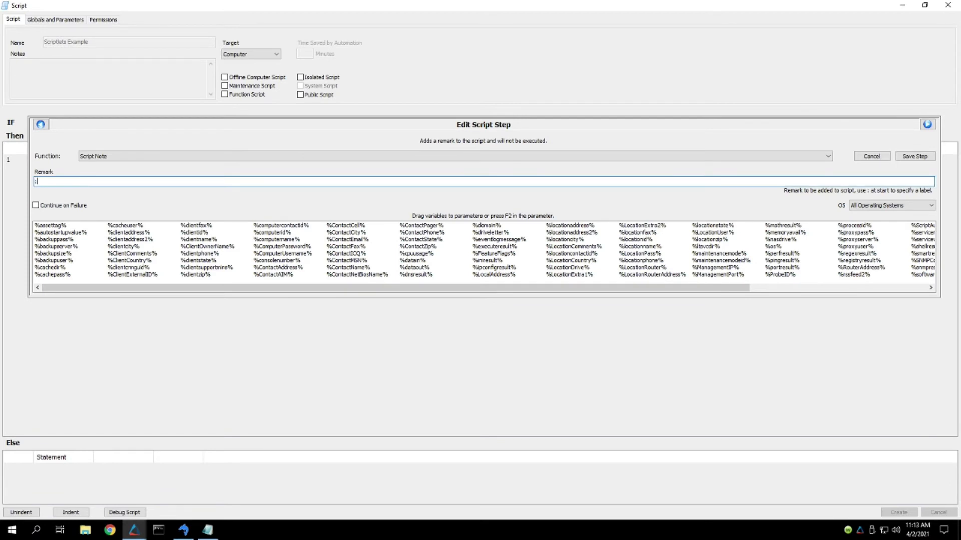
type("MyLabel")
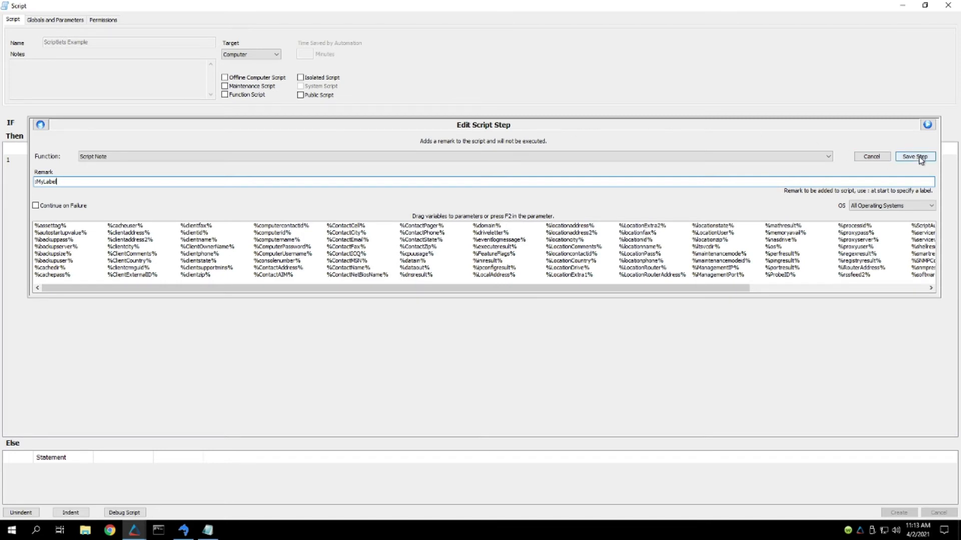
left_click(914, 156)
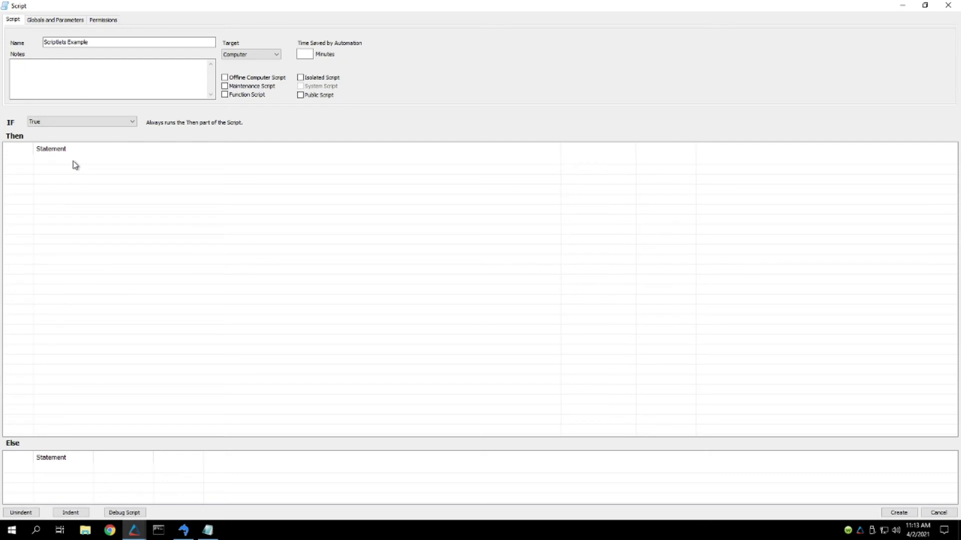
- Insert the Script note scriptlet and save its remark as the ':StartScript' label
right_click(73, 164)
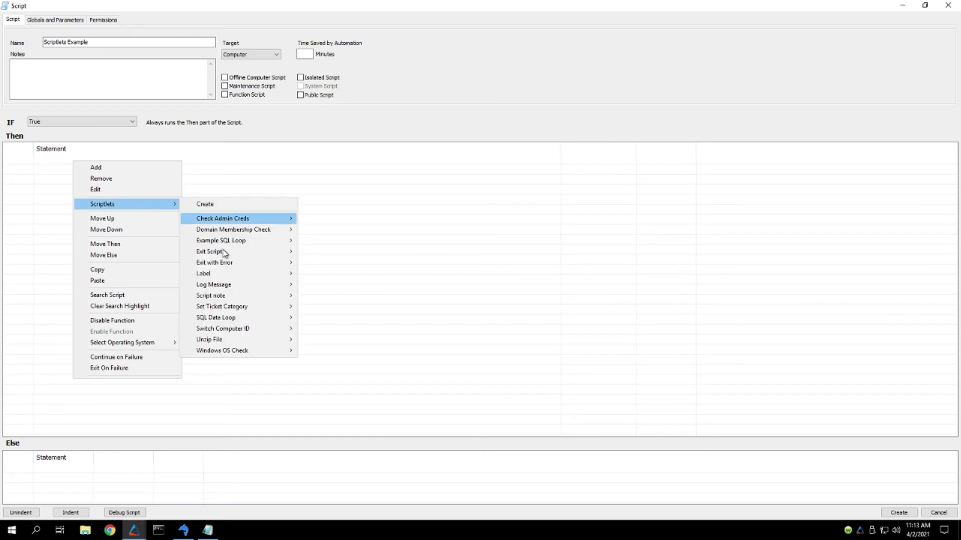
mouse_move(258, 317)
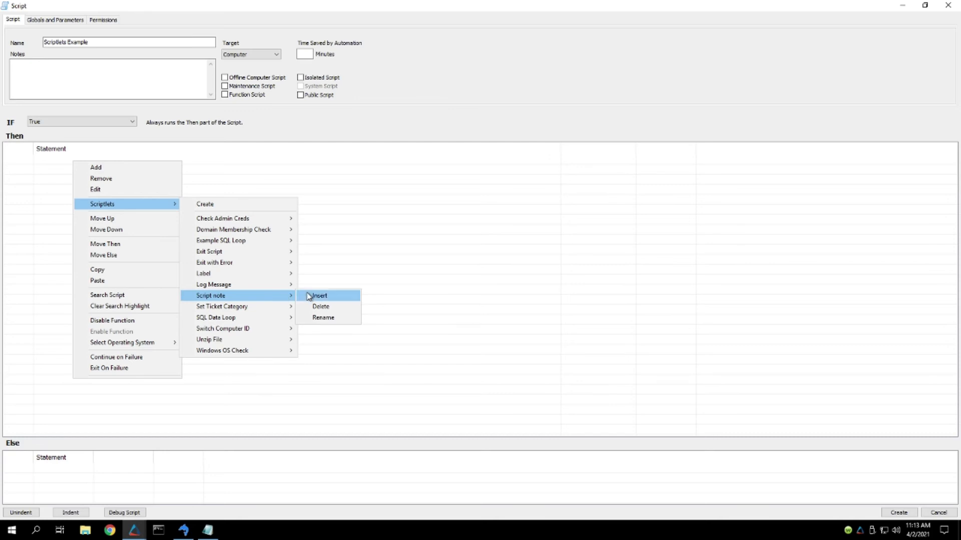
left_click(318, 296)
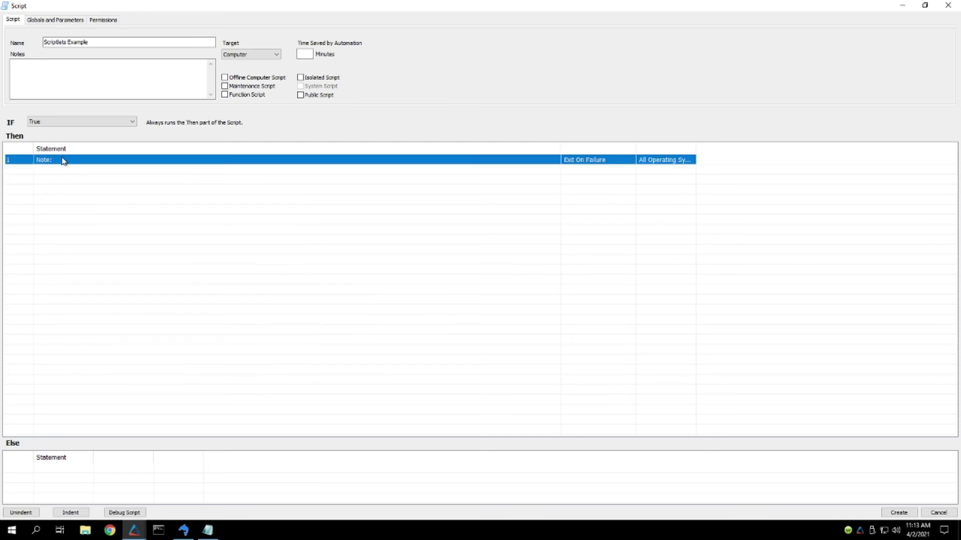
double_click(61, 160)
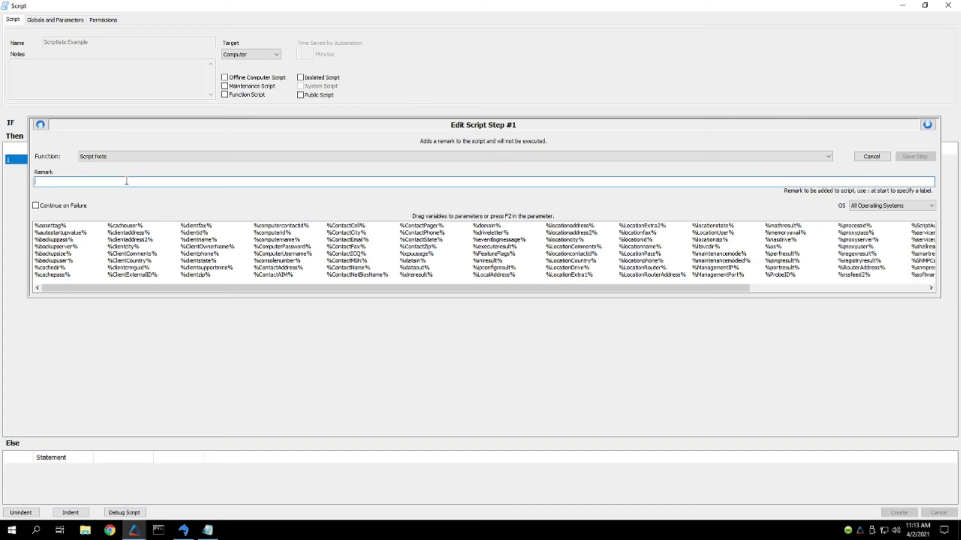
type(":Thisismylabel")
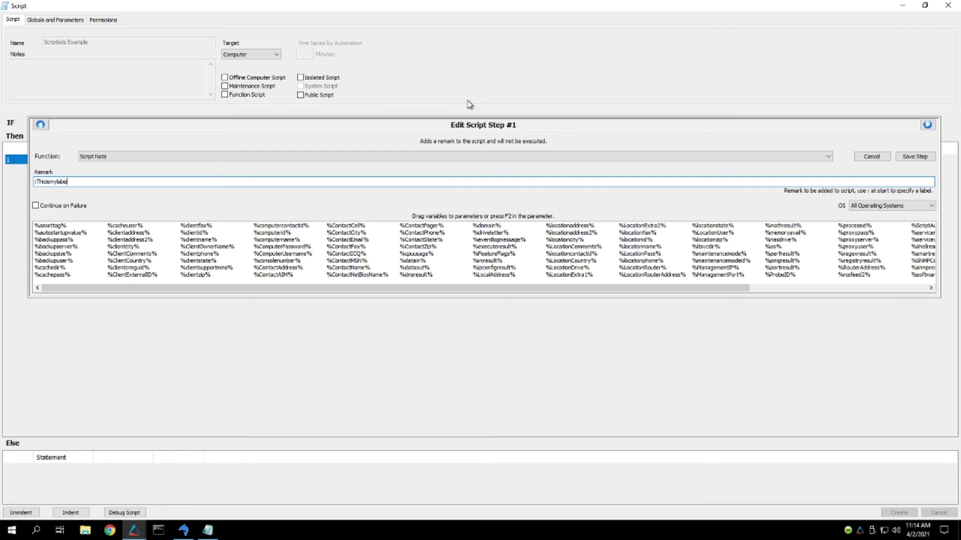
type(":Start")
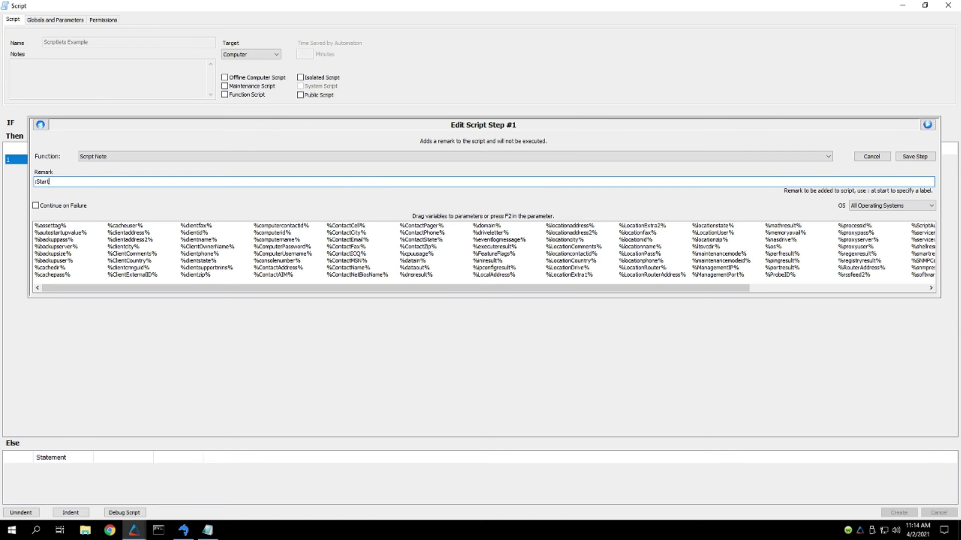
type("Script")
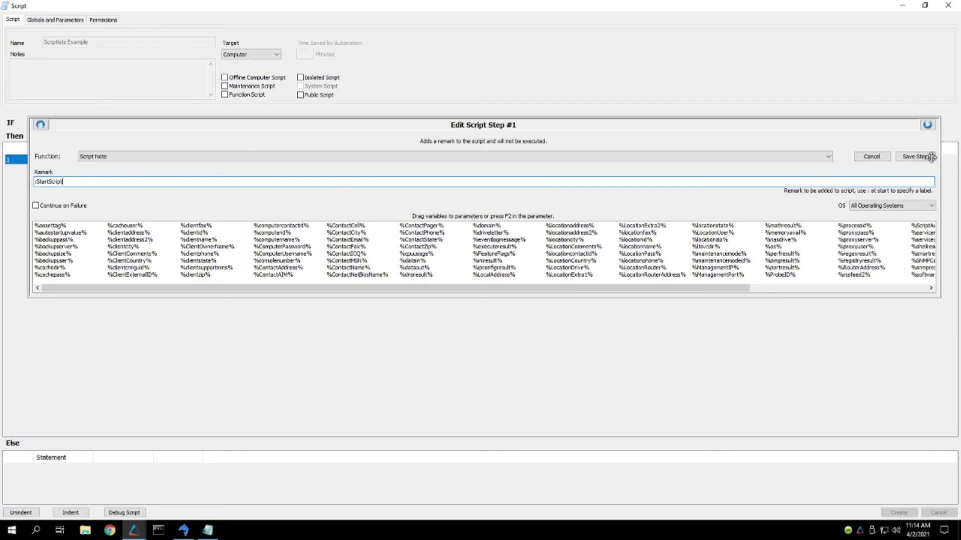
left_click(919, 156)
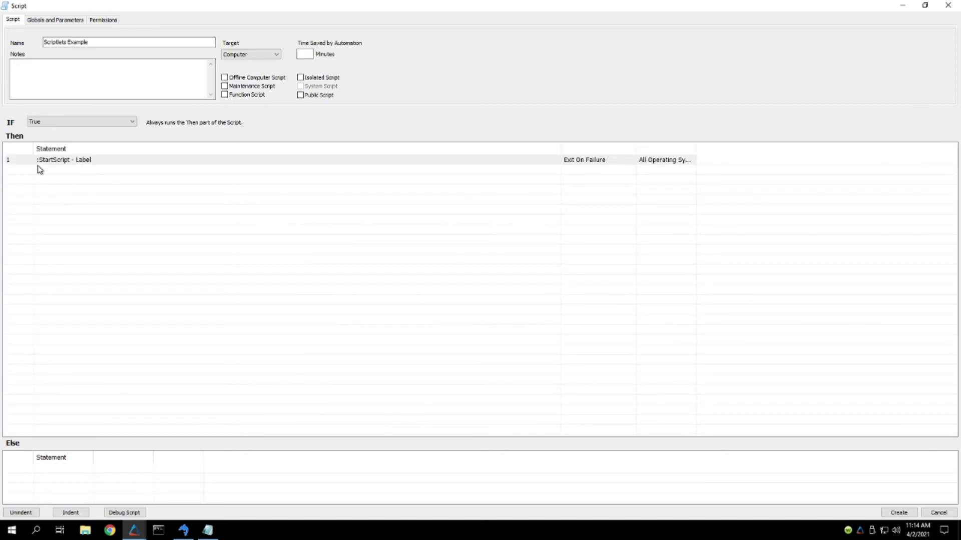
- Start Scriptlets > Create for the :StartScript step, cancel the name prompt, and reopen its menu
right_click(63, 160)
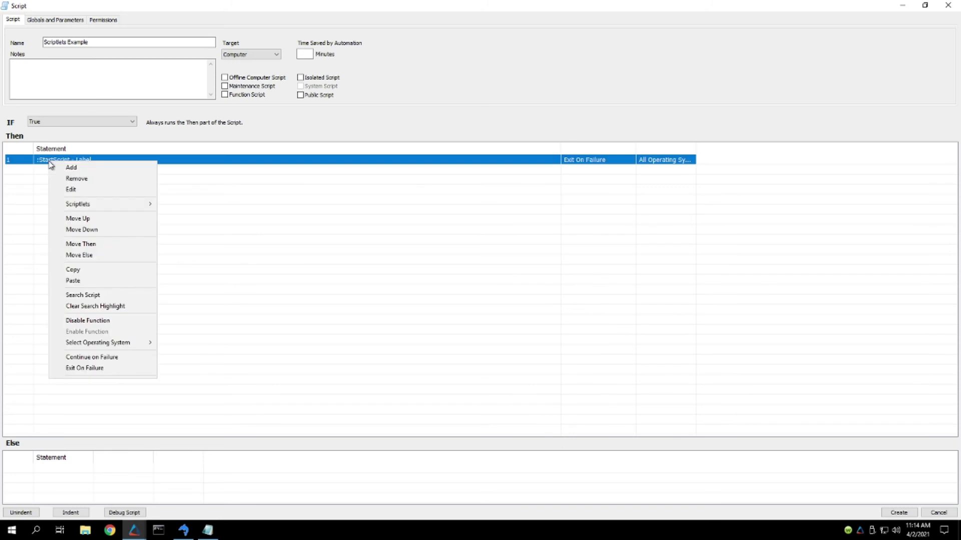
mouse_move(78, 204)
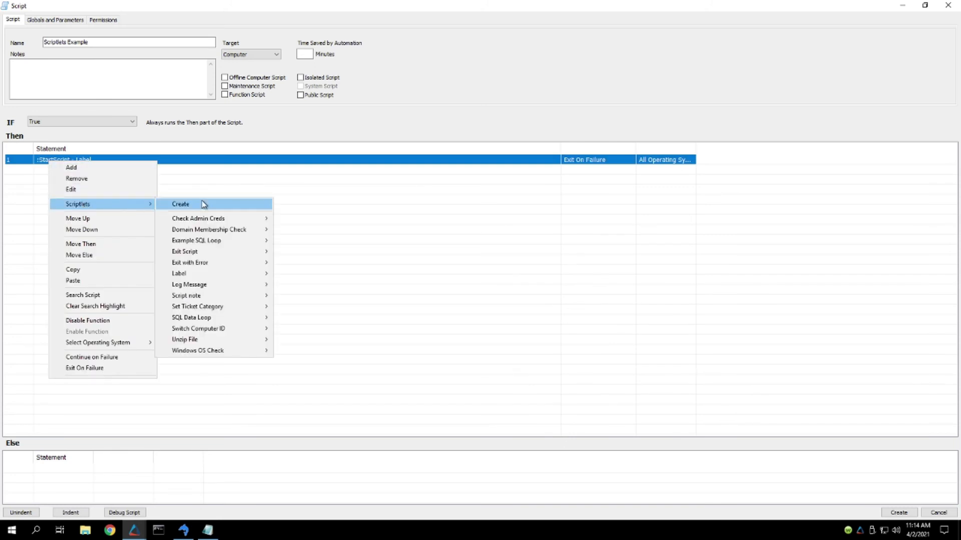
left_click(180, 204)
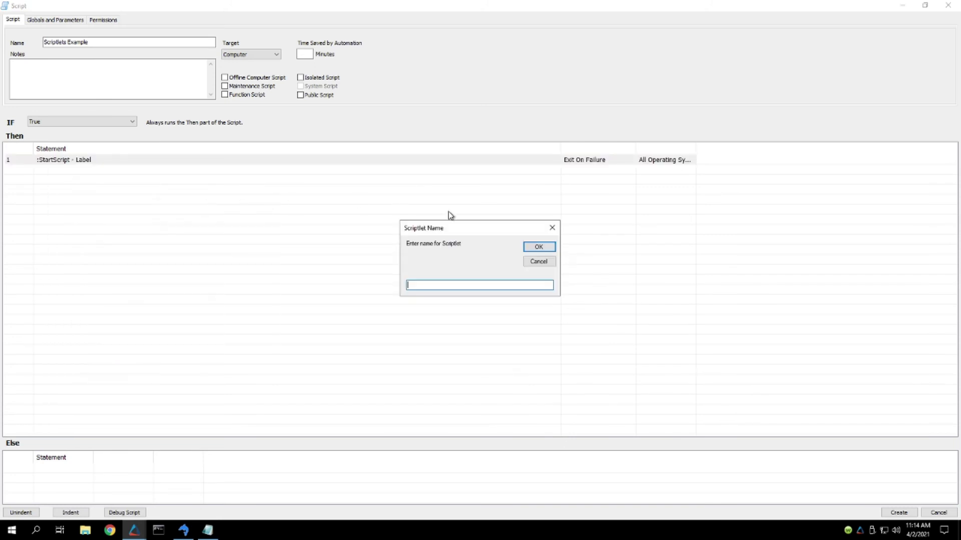
mouse_move(453, 251)
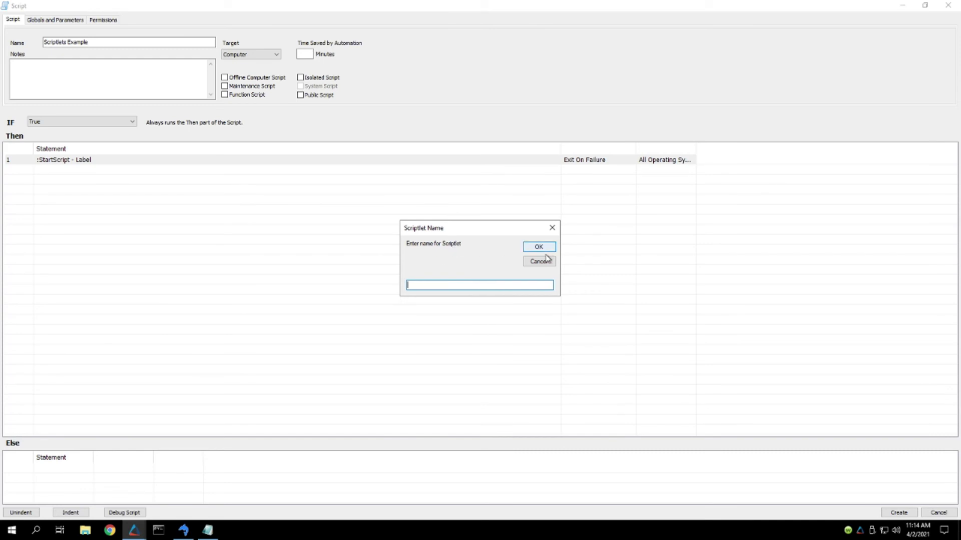
left_click(538, 261)
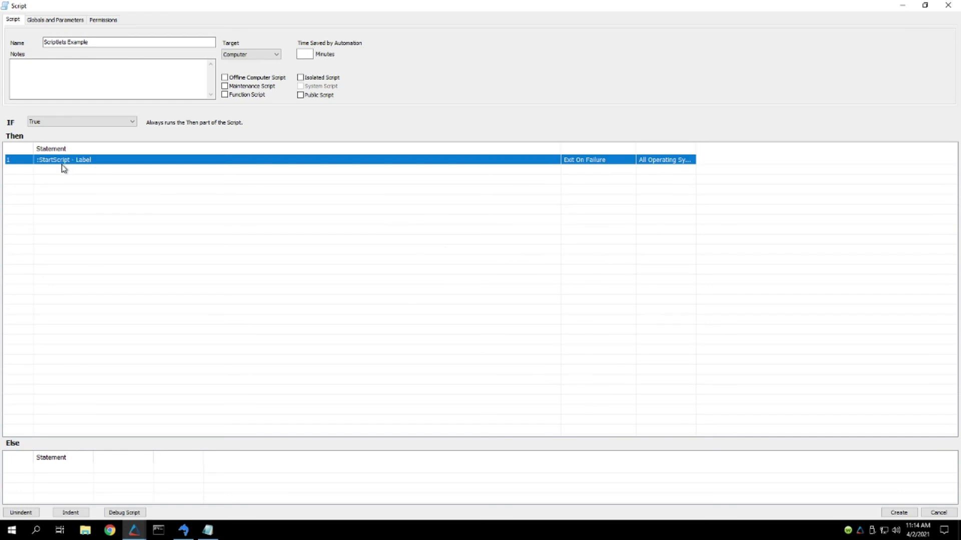
right_click(63, 159)
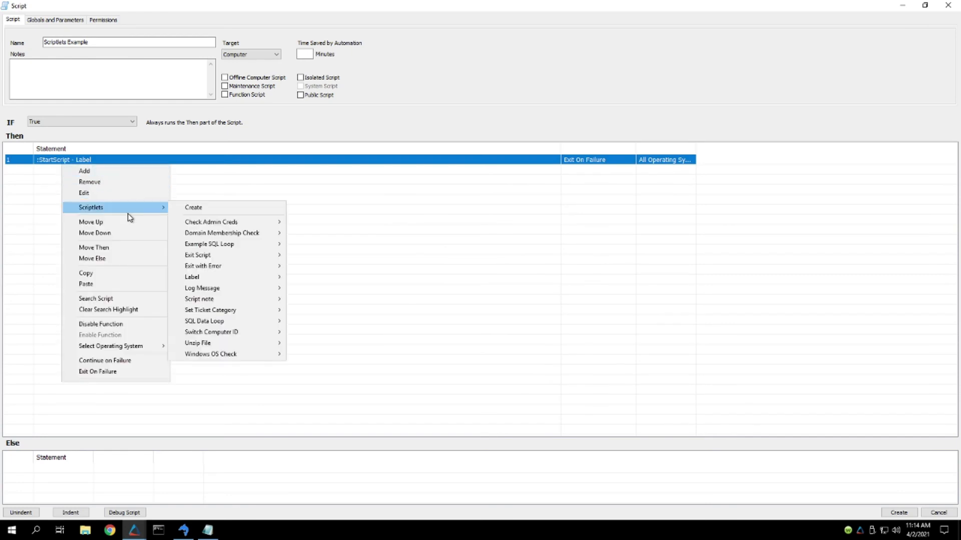